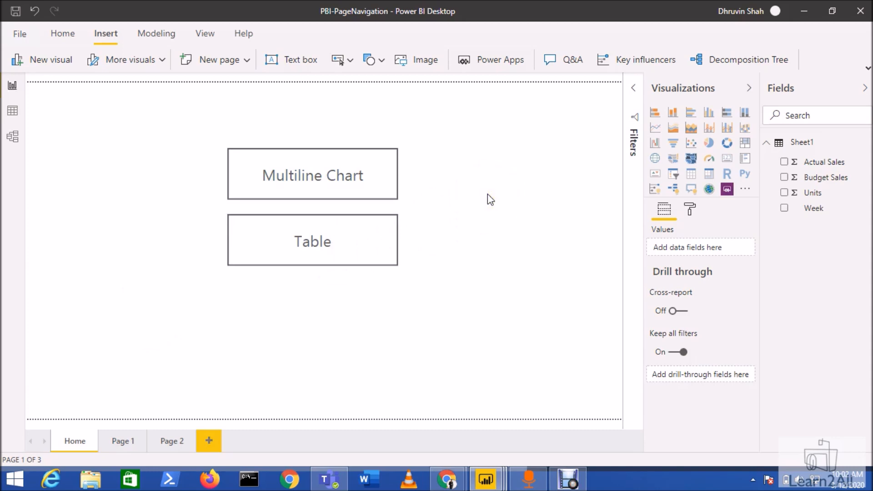
pyautogui.moveTo(189, 66)
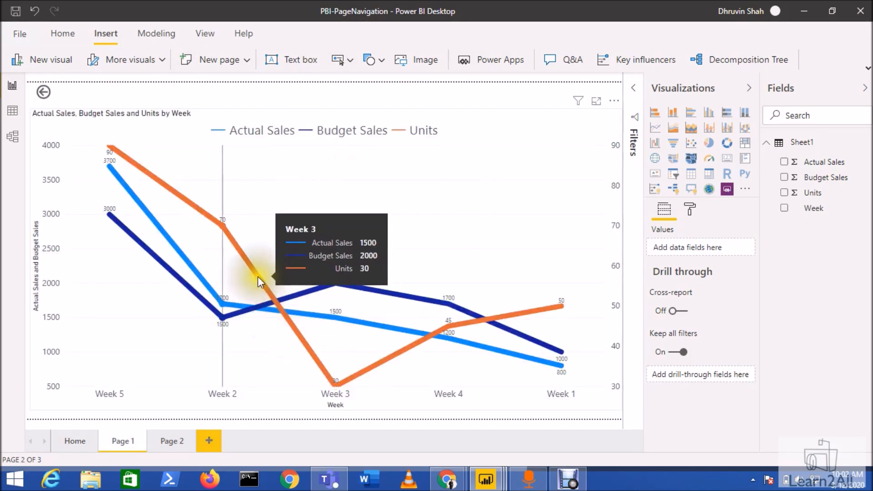
# Review the Page 1 chart and Page 2 table, then add a new blank page for Home.
pyautogui.click(42, 92)
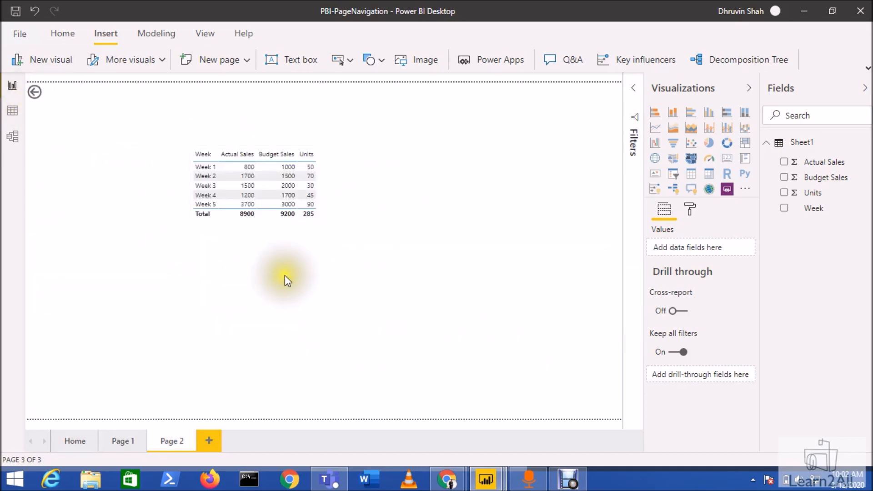
pyautogui.moveTo(35, 92)
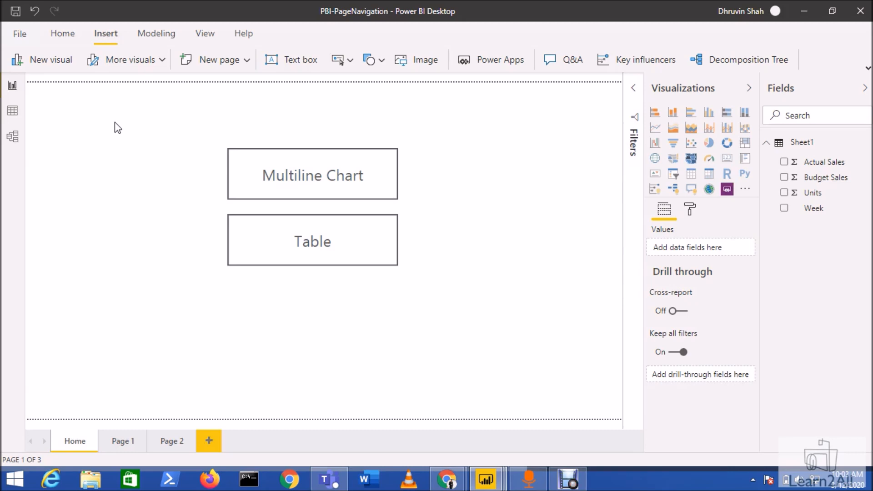
pyautogui.click(75, 440)
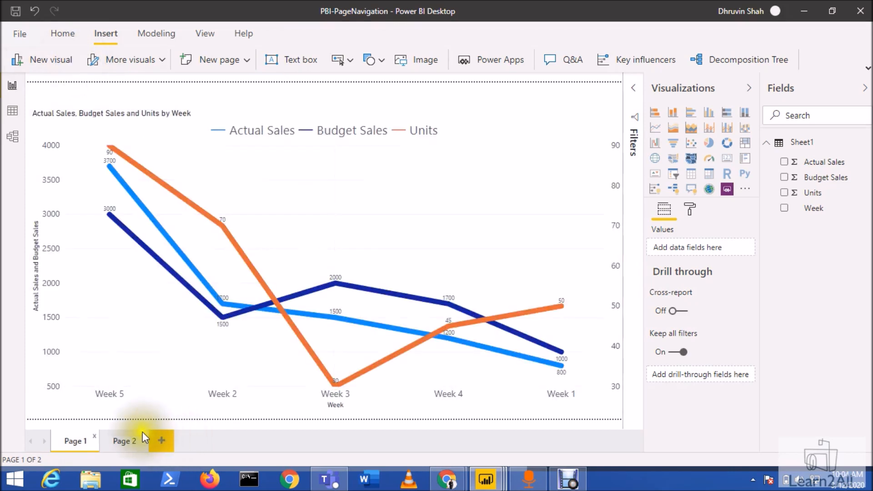
pyautogui.click(124, 441)
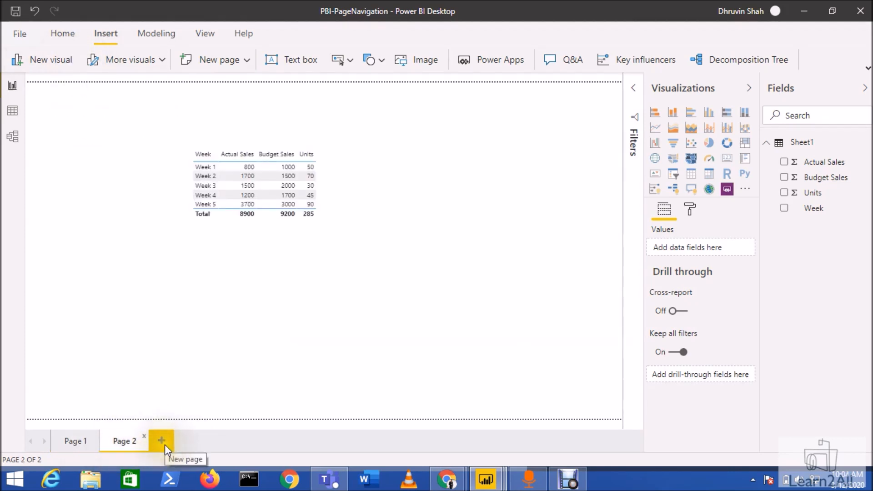
pyautogui.click(162, 440)
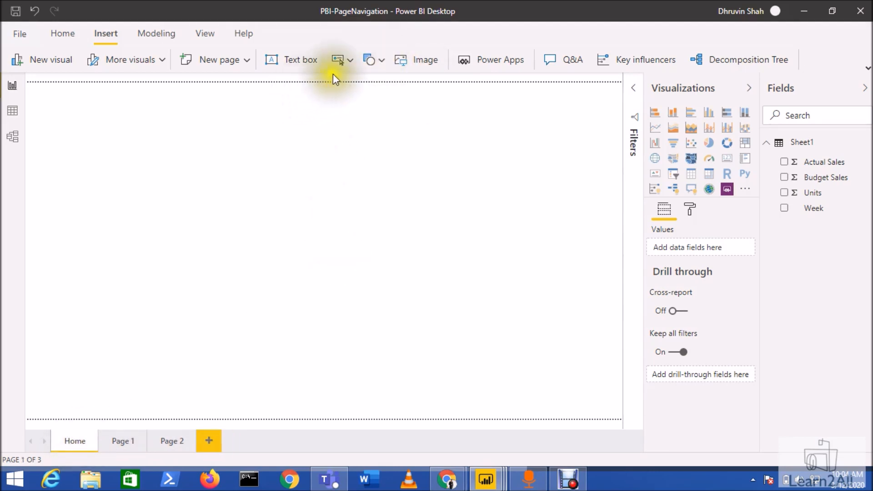
pyautogui.moveTo(338, 60)
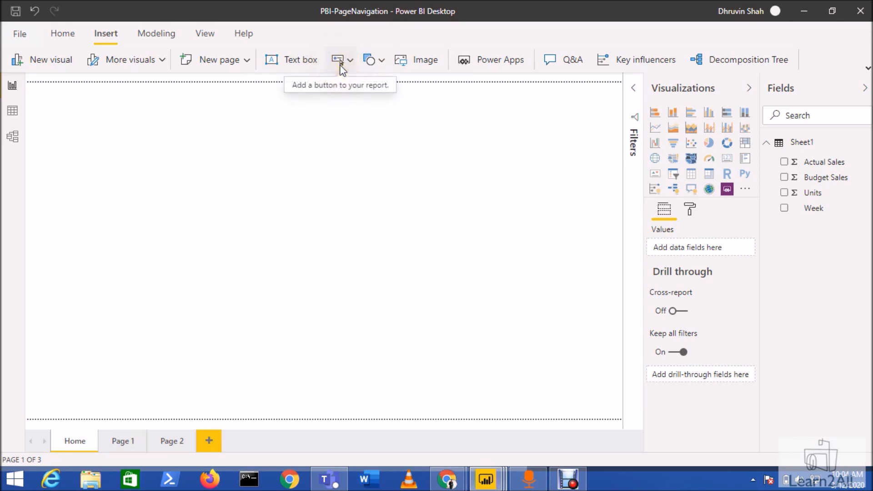
# Insert a blank button near the top of Home with button text 'Multiline Chart'.
pyautogui.click(350, 60)
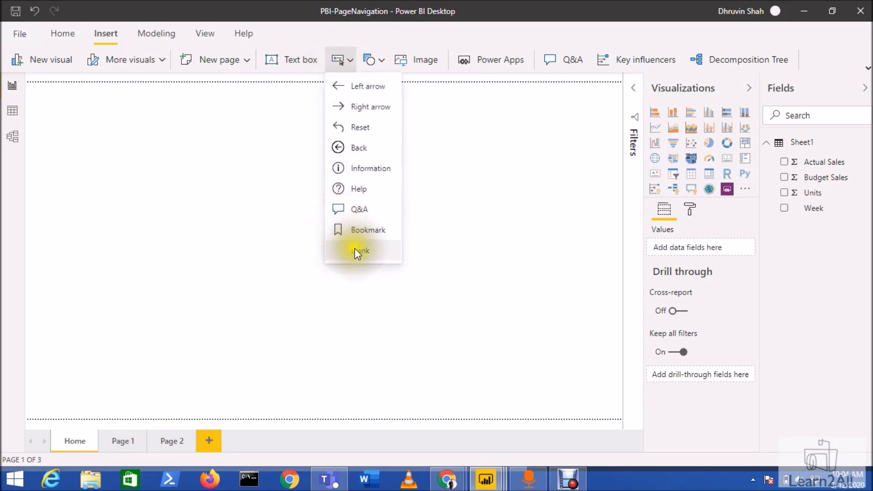
pyautogui.click(361, 251)
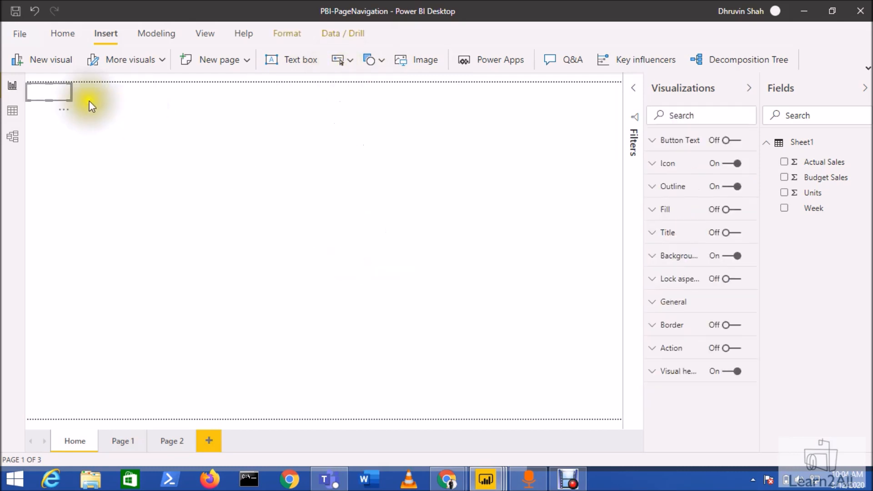
pyautogui.moveTo(48, 94); pyautogui.dragTo(251, 133)
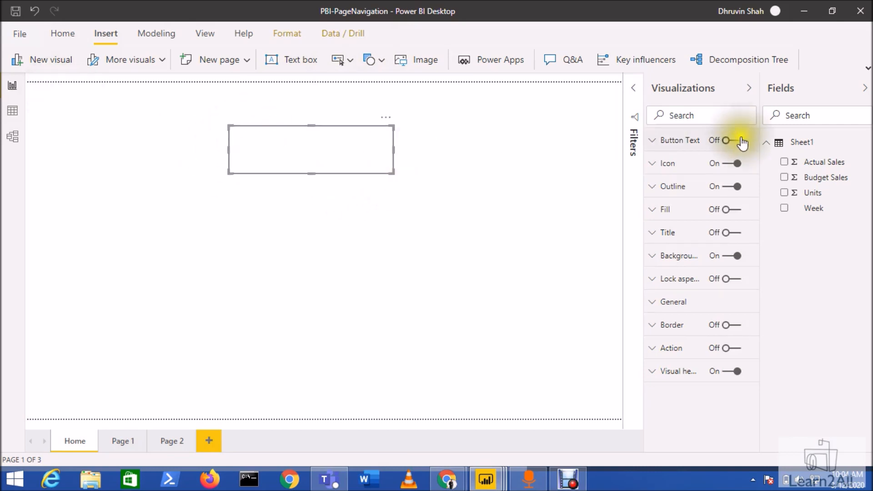
pyautogui.click(724, 140)
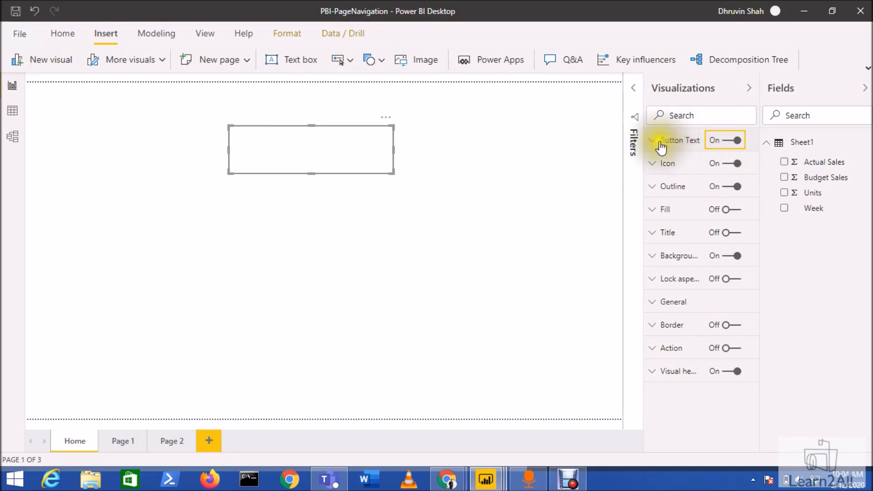
pyautogui.click(653, 140)
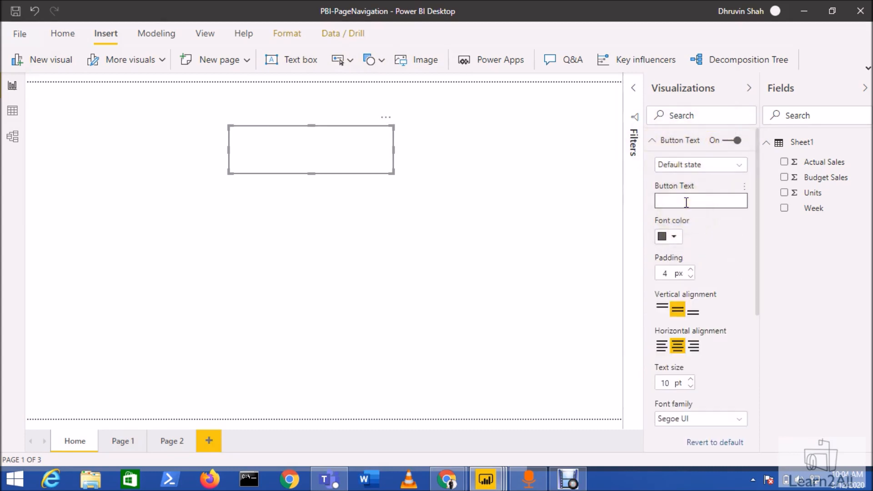
pyautogui.write('Multiline Chart')
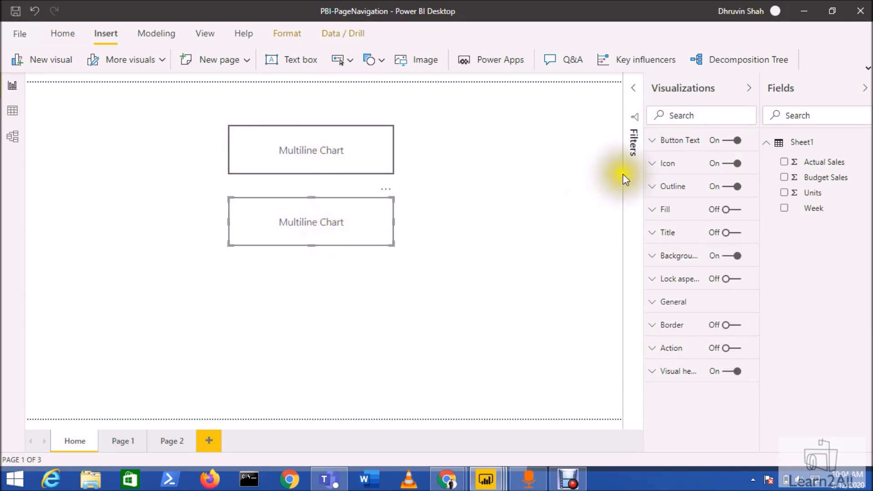
# Relabel the copied button's text from 'Multiline Chart' to 'Table'.
pyautogui.click(676, 140)
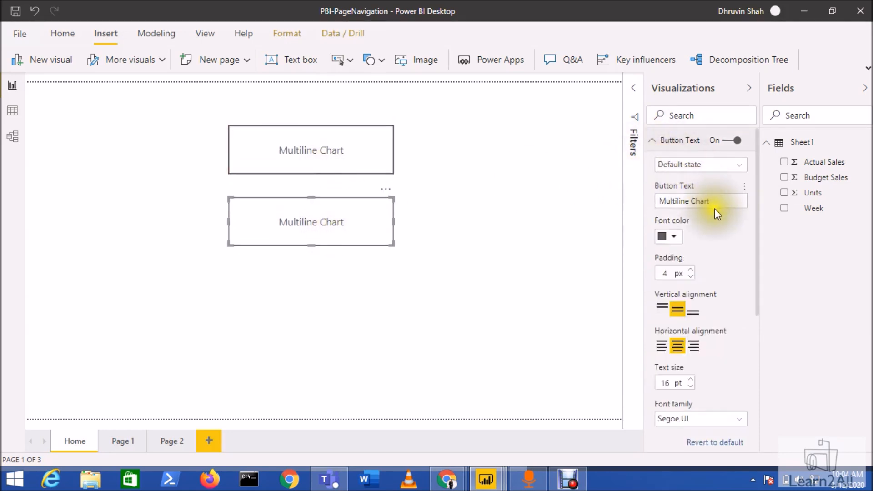
pyautogui.tripleClick(700, 201)
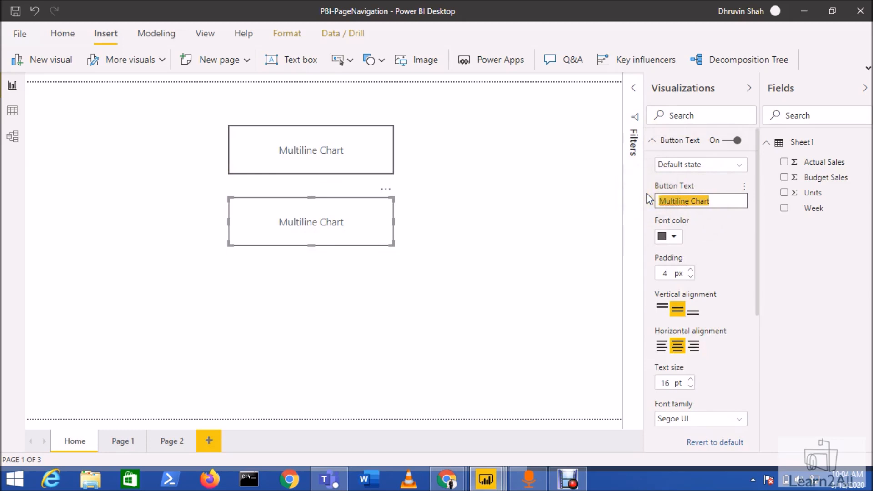
pyautogui.write('Table')
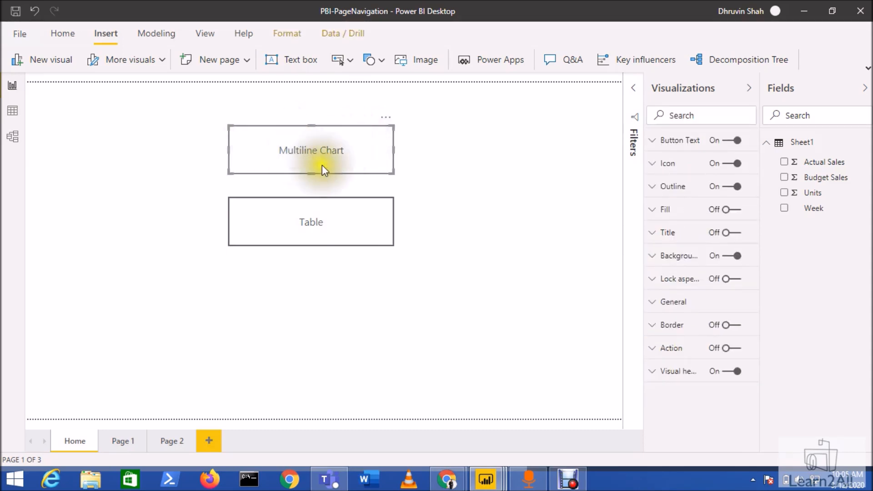
pyautogui.moveTo(347, 167)
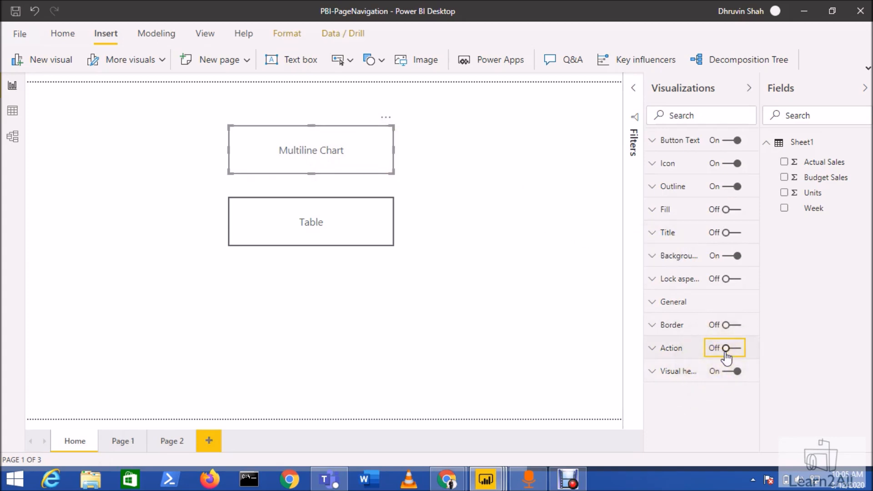
# Enable an action on the Multiline Chart button: Page navigation with destination Page 1.
pyautogui.click(724, 347)
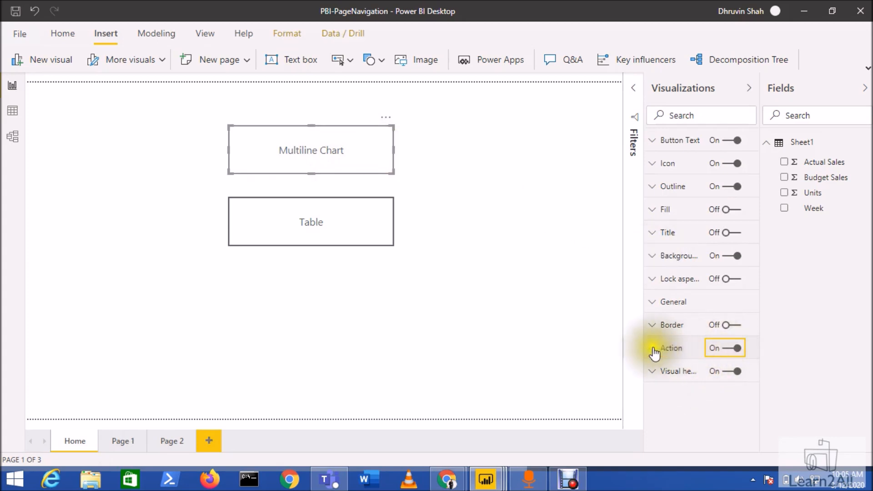
pyautogui.click(670, 347)
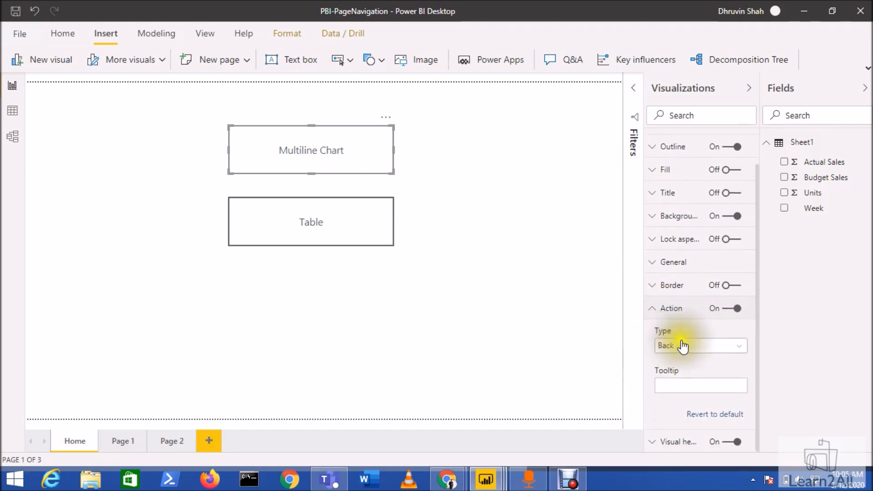
pyautogui.click(700, 345)
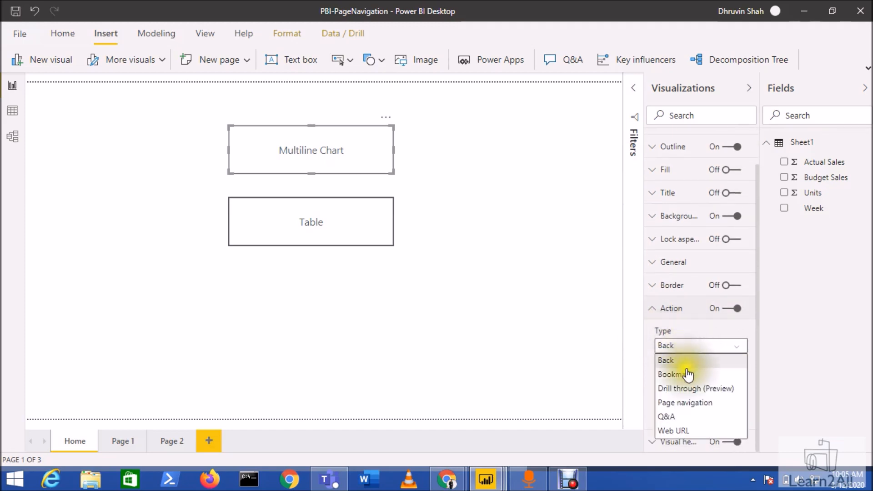
pyautogui.moveTo(685, 403)
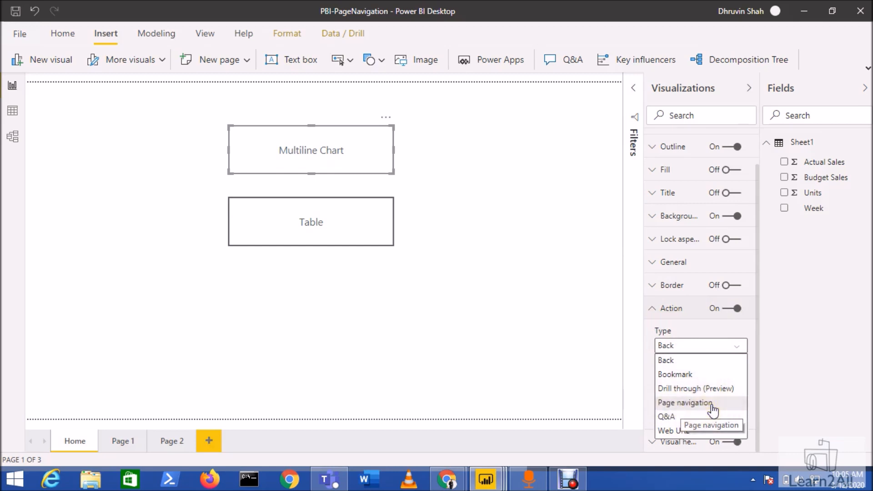
pyautogui.click(684, 402)
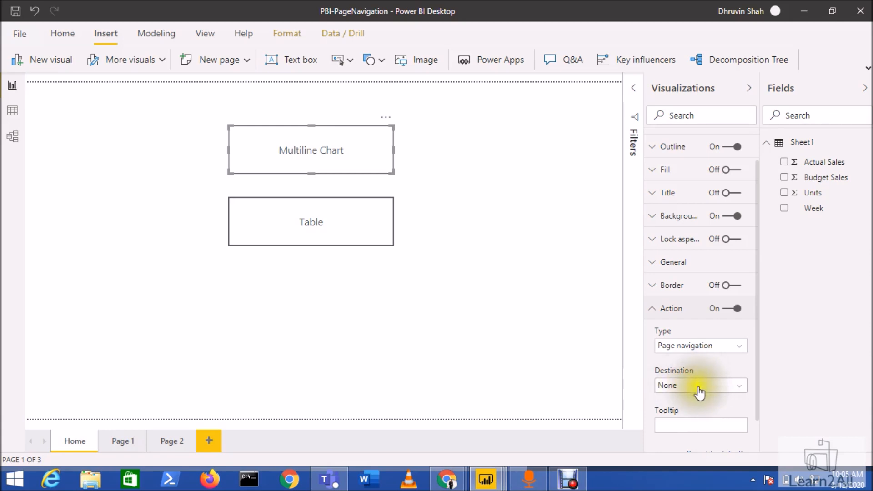
pyautogui.moveTo(692, 390)
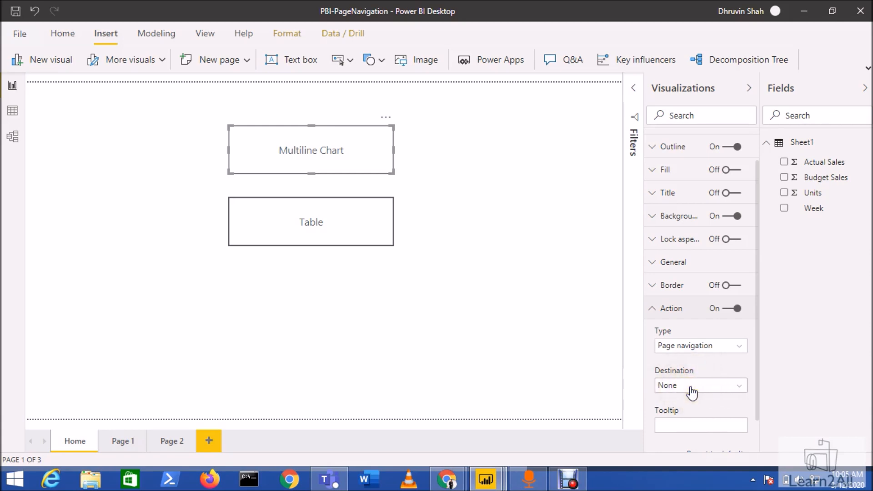
pyautogui.click(700, 384)
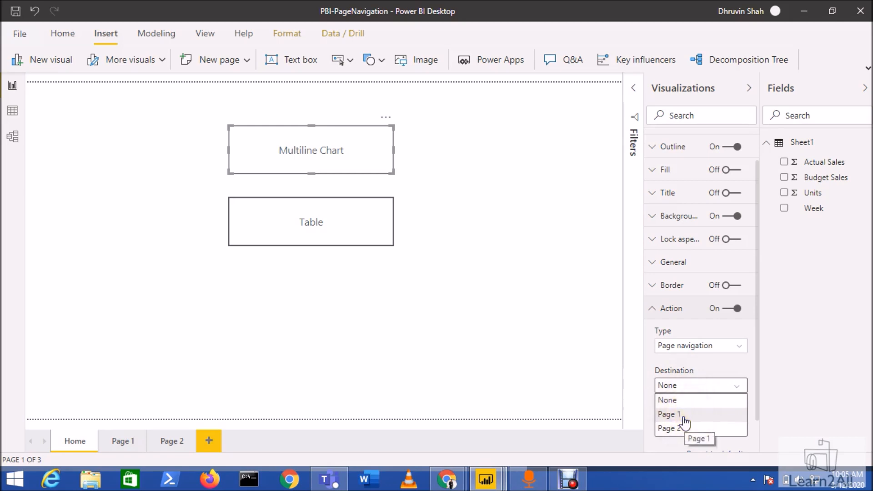
pyautogui.click(671, 414)
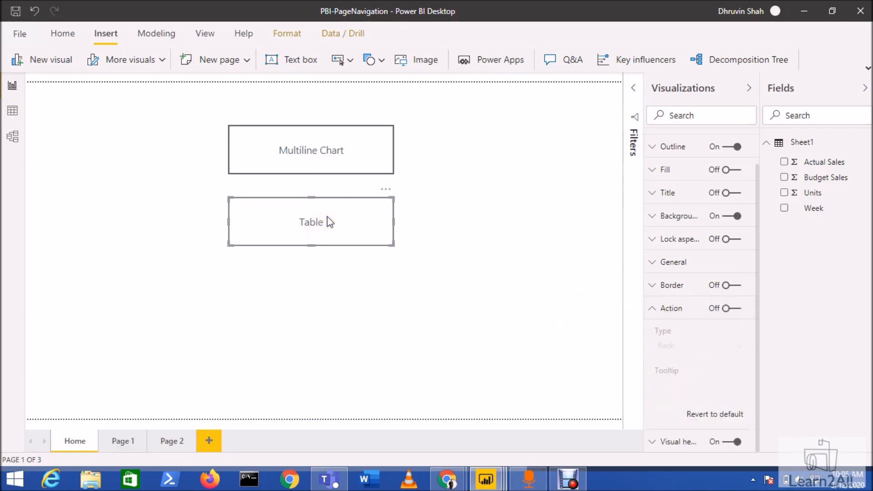
# Enable an action on the Table button: Page navigation with destination Page 2.
pyautogui.click(735, 308)
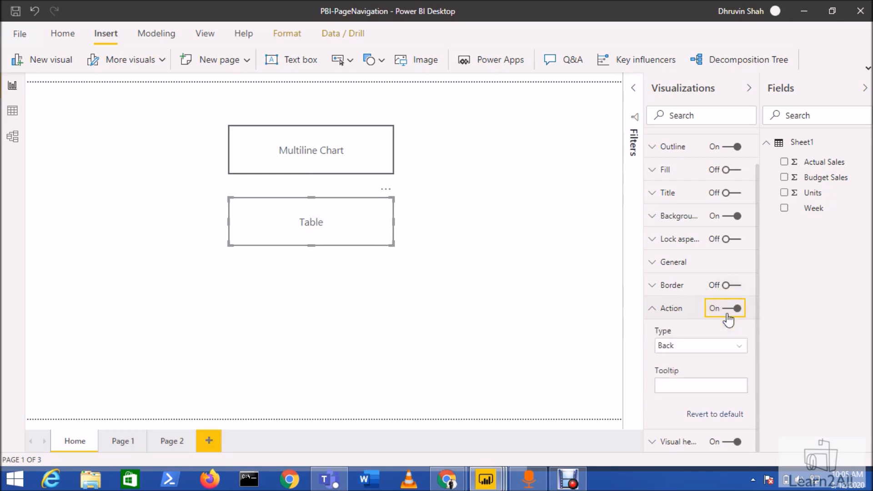
pyautogui.click(700, 346)
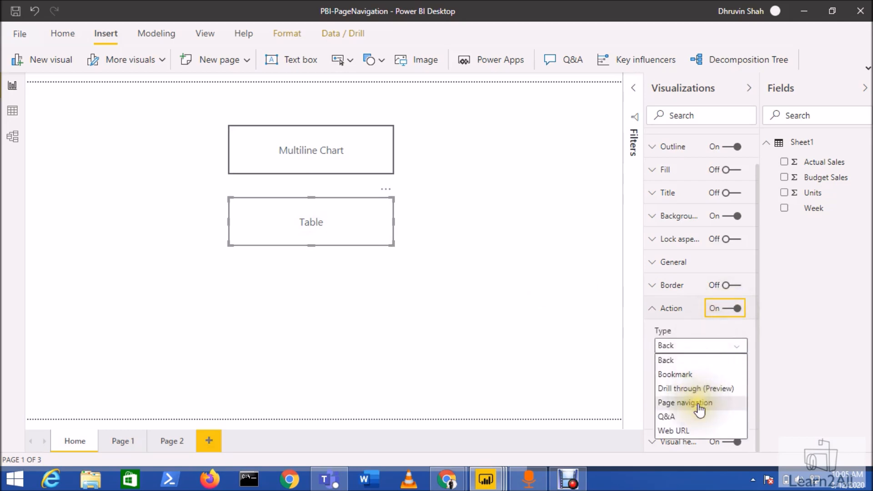
pyautogui.click(686, 402)
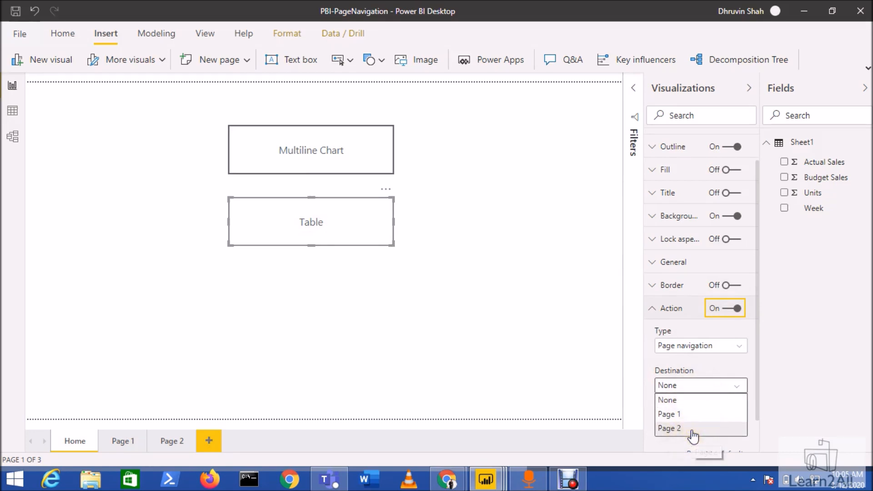
pyautogui.click(670, 428)
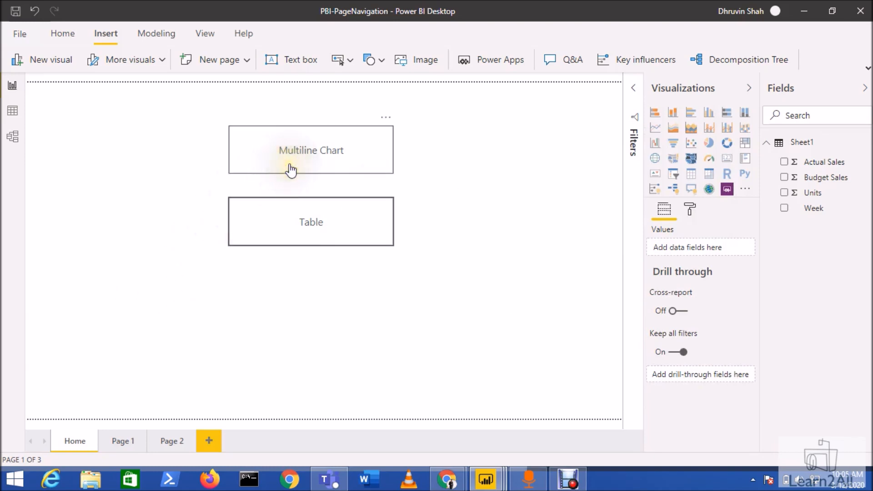
pyautogui.moveTo(301, 162)
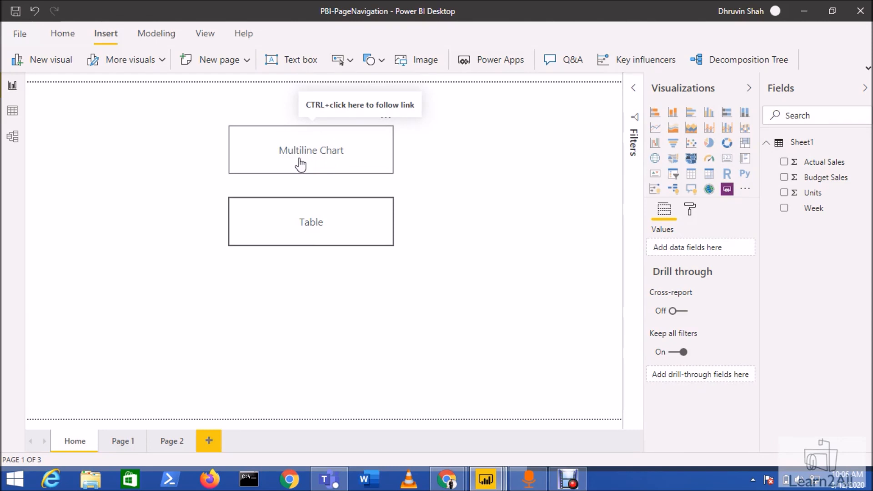
pyautogui.click(123, 440)
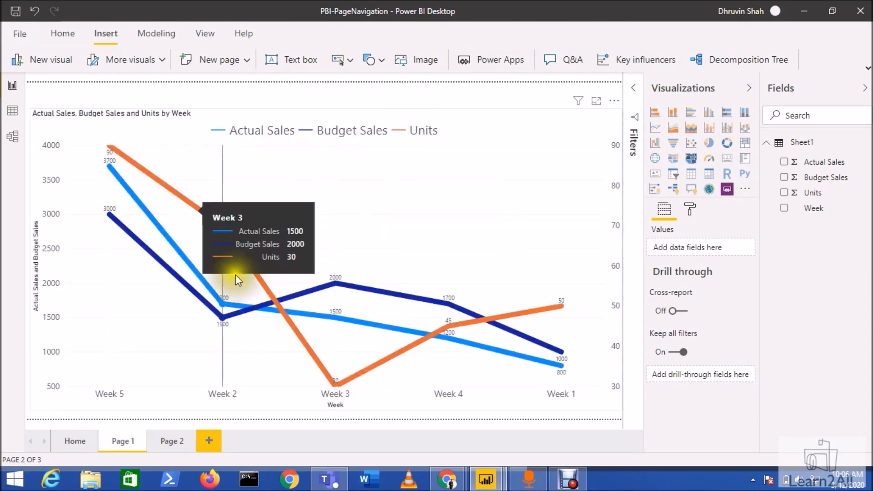
pyautogui.moveTo(317, 402)
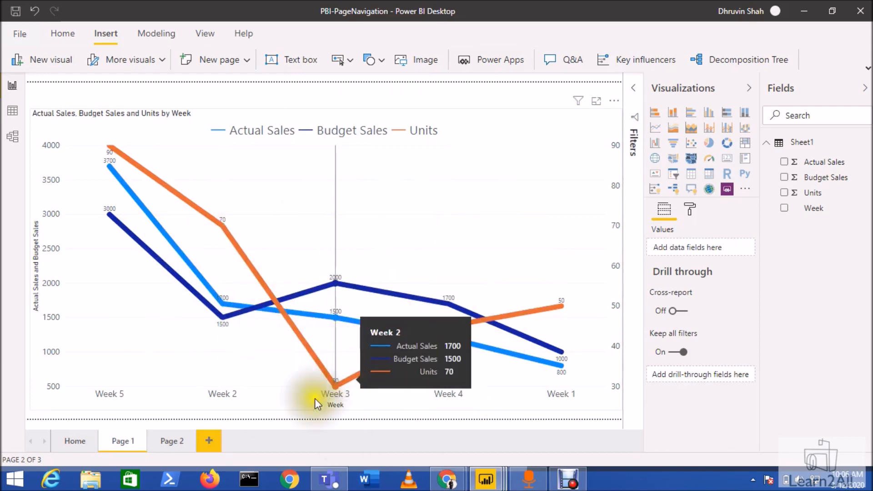
pyautogui.moveTo(65, 104)
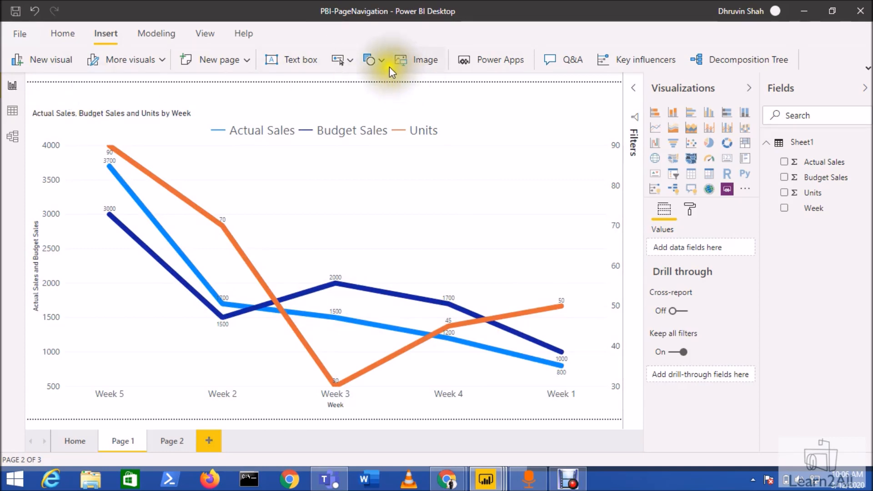
pyautogui.click(351, 60)
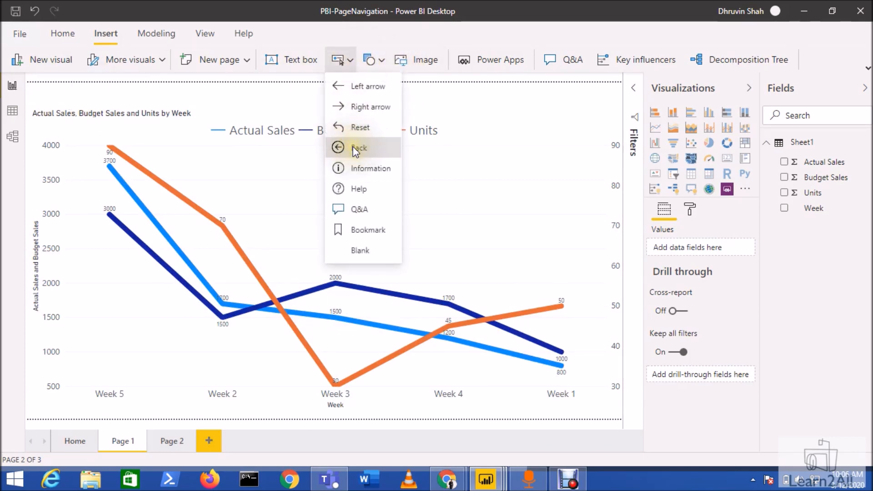
pyautogui.click(359, 147)
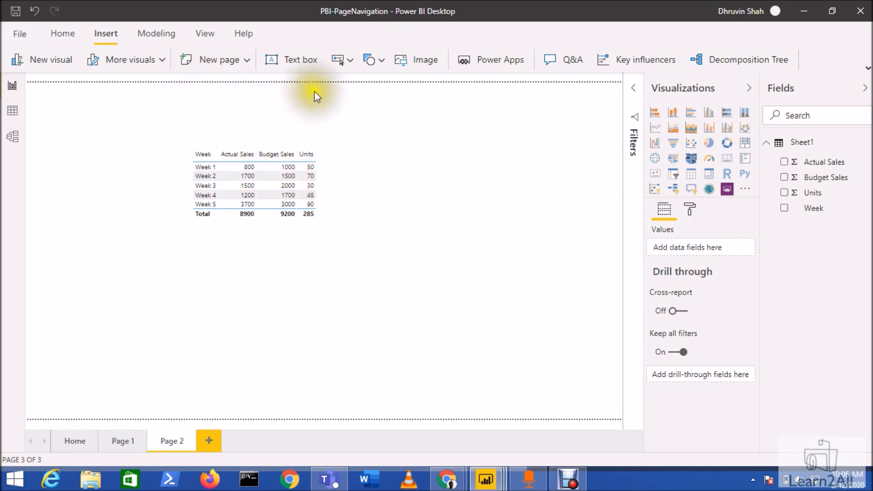
pyautogui.click(338, 60)
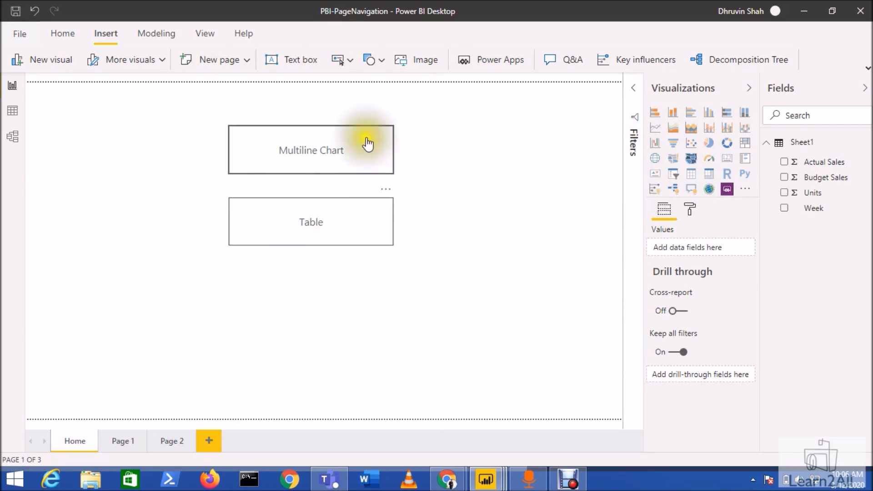
pyautogui.moveTo(343, 189)
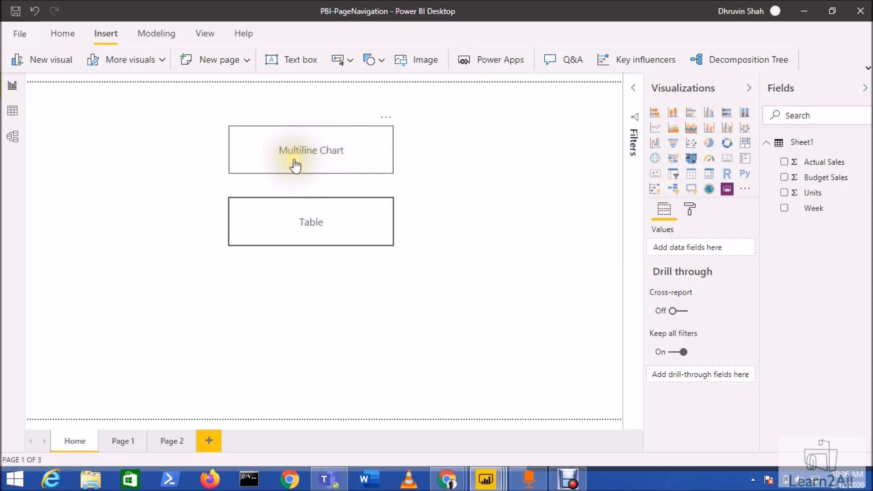
pyautogui.moveTo(472, 198)
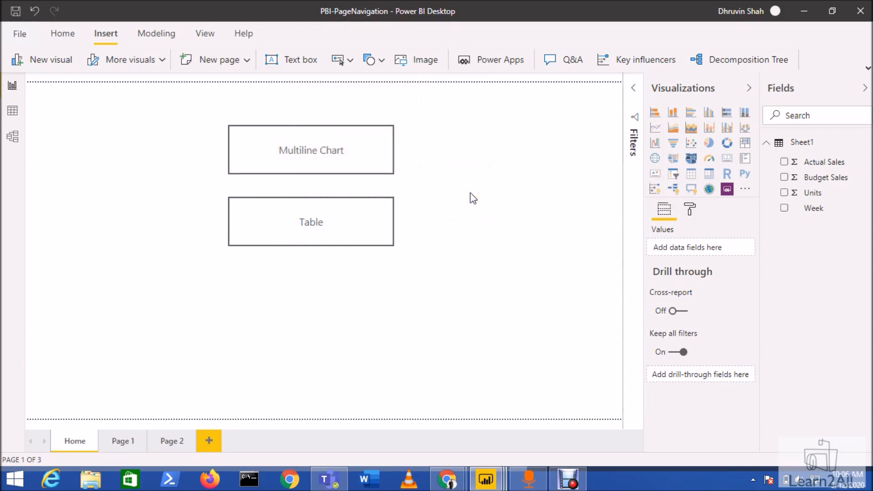
pyautogui.moveTo(473, 199)
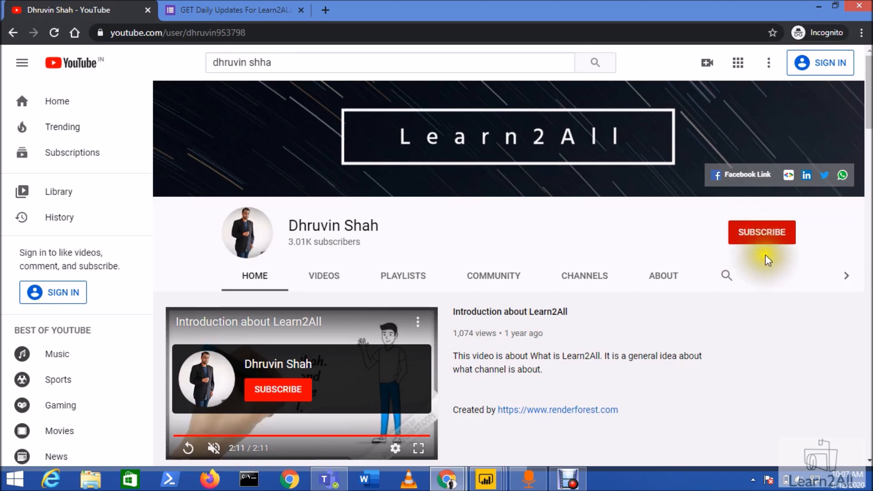
pyautogui.moveTo(773, 254)
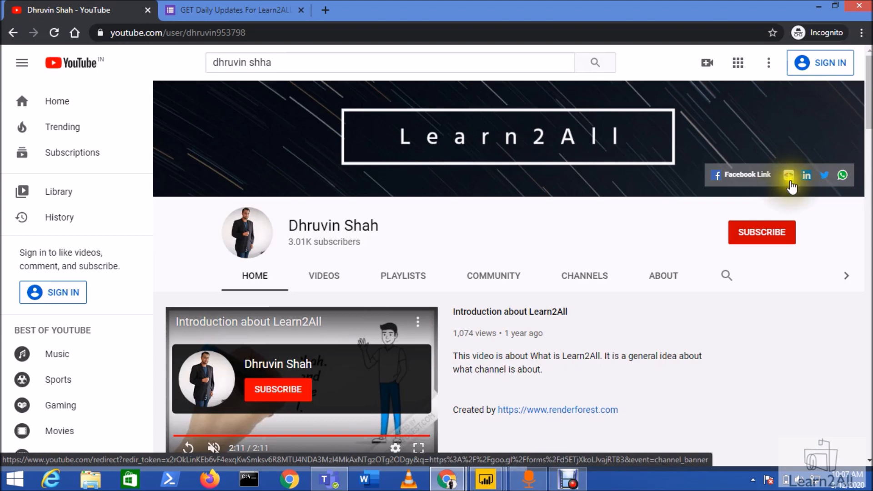
pyautogui.click(234, 10)
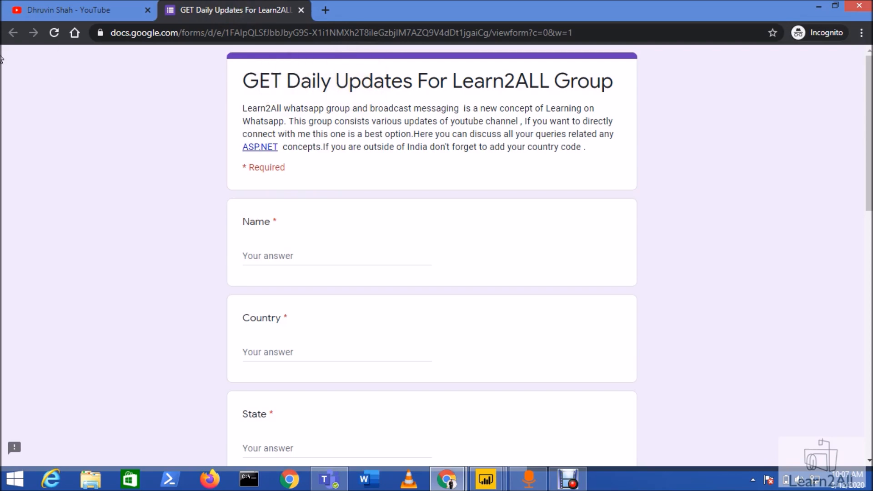
pyautogui.click(78, 10)
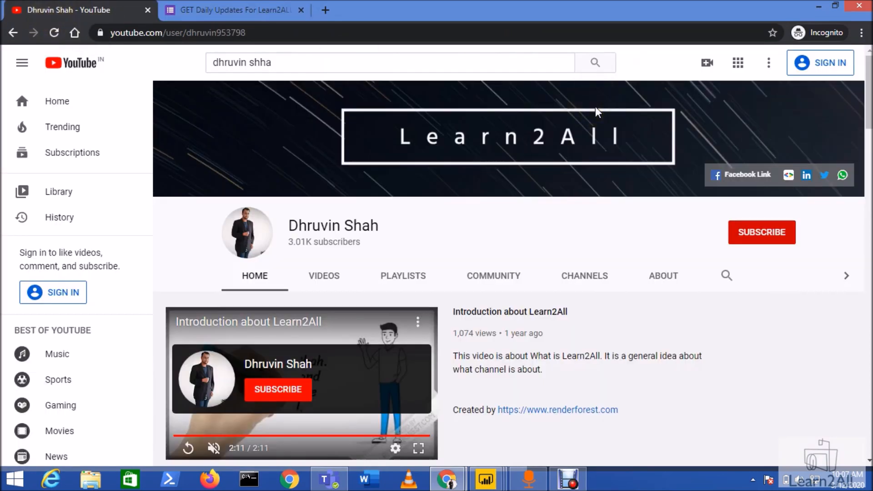
pyautogui.moveTo(503, 354)
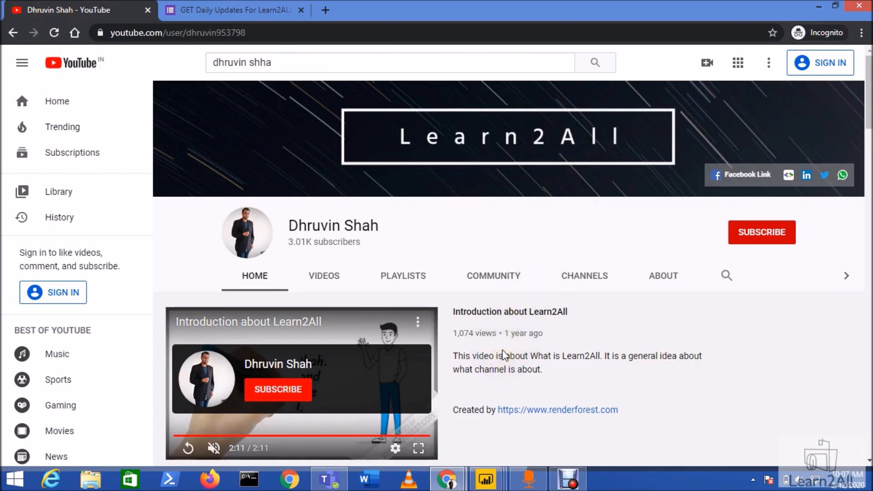